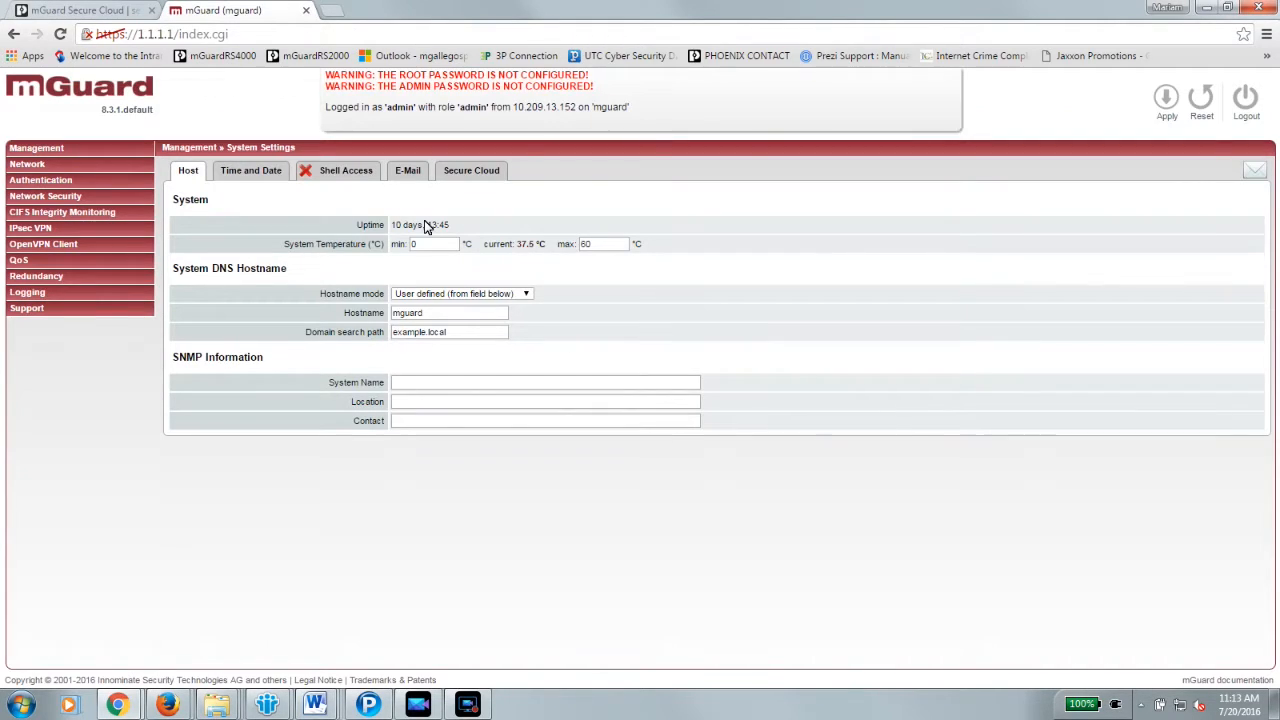
Step: Expand Management and go to the Configuration Profiles page
click(36, 147)
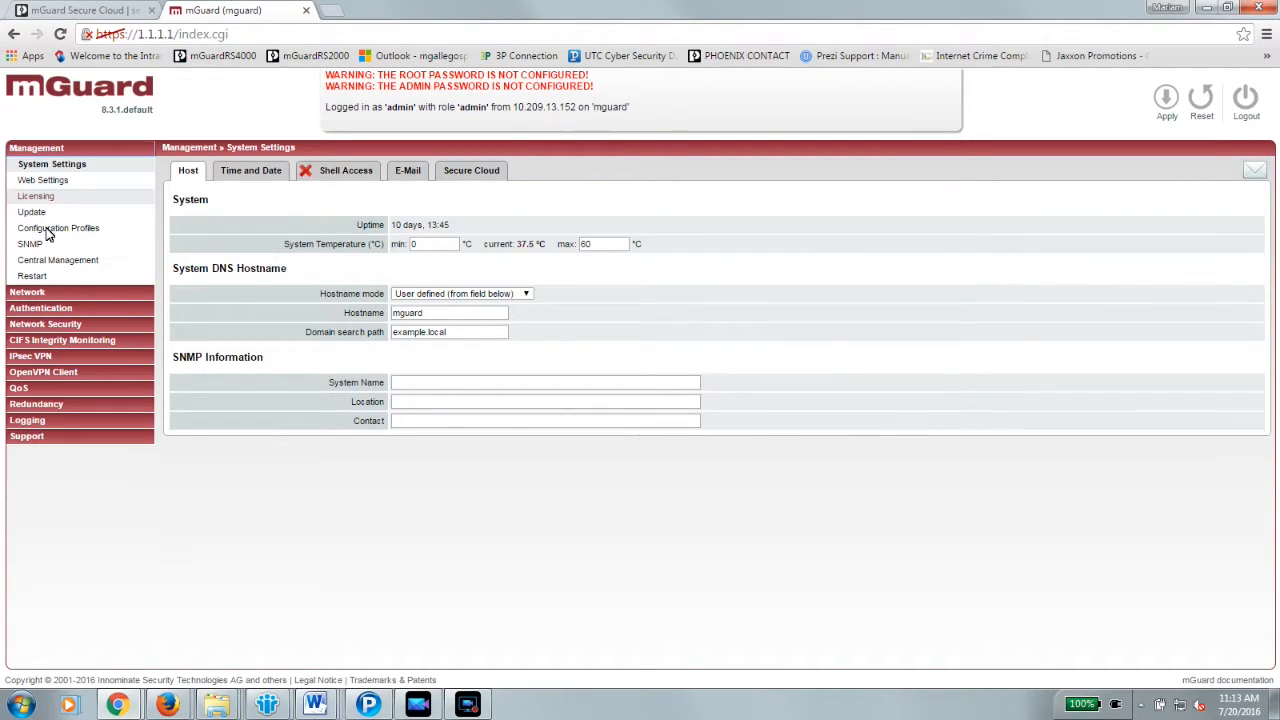
click(58, 228)
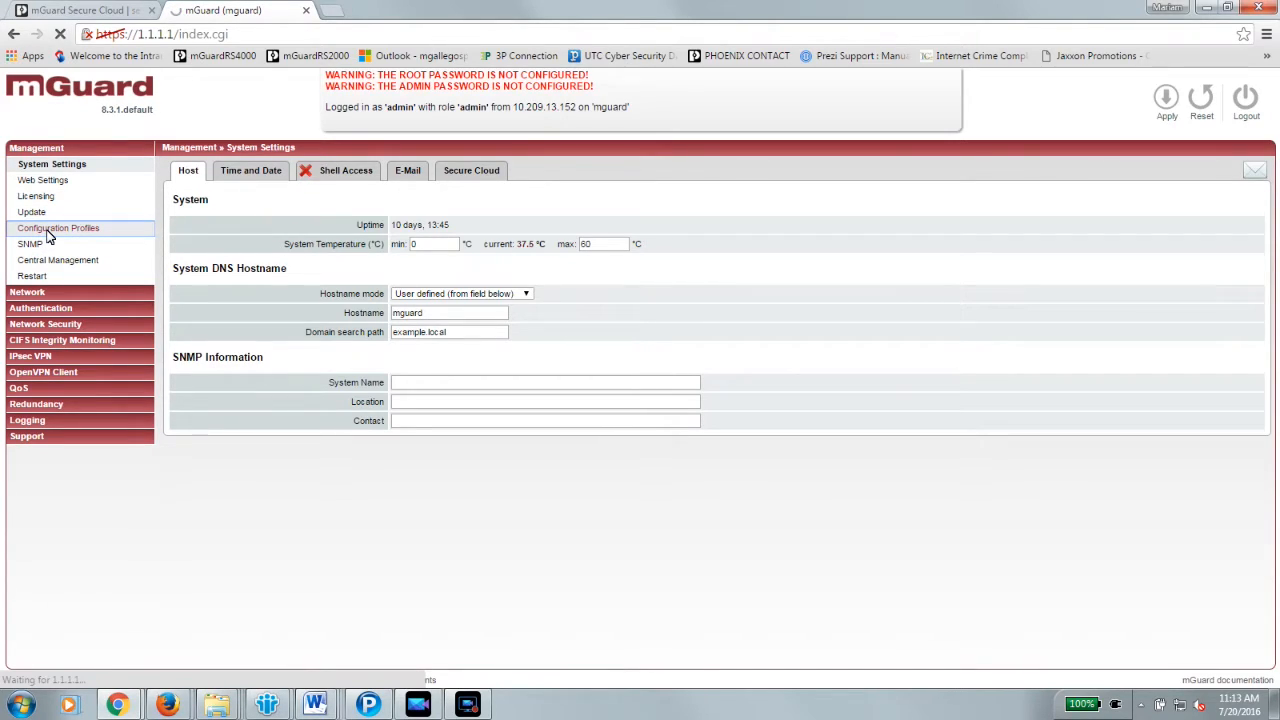
click(58, 228)
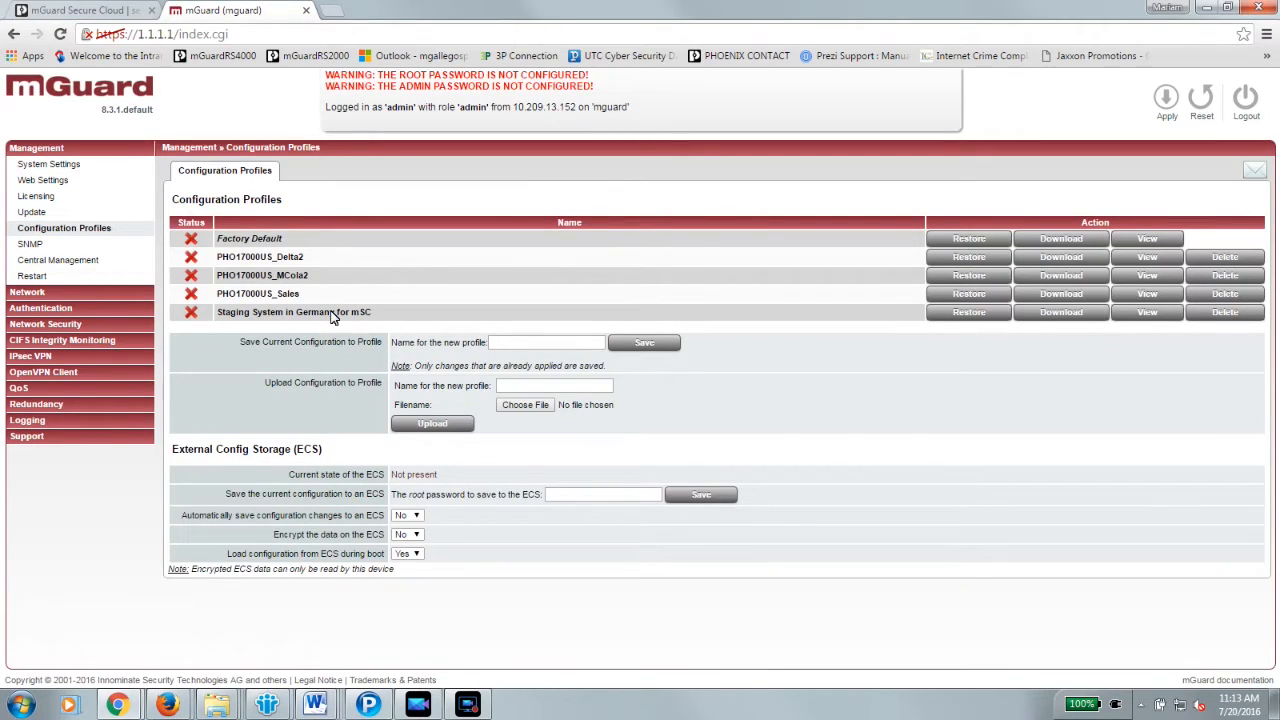
Step: Upload PHO17000USM2261.atv as a new profile named 'mSC Machine'
click(524, 404)
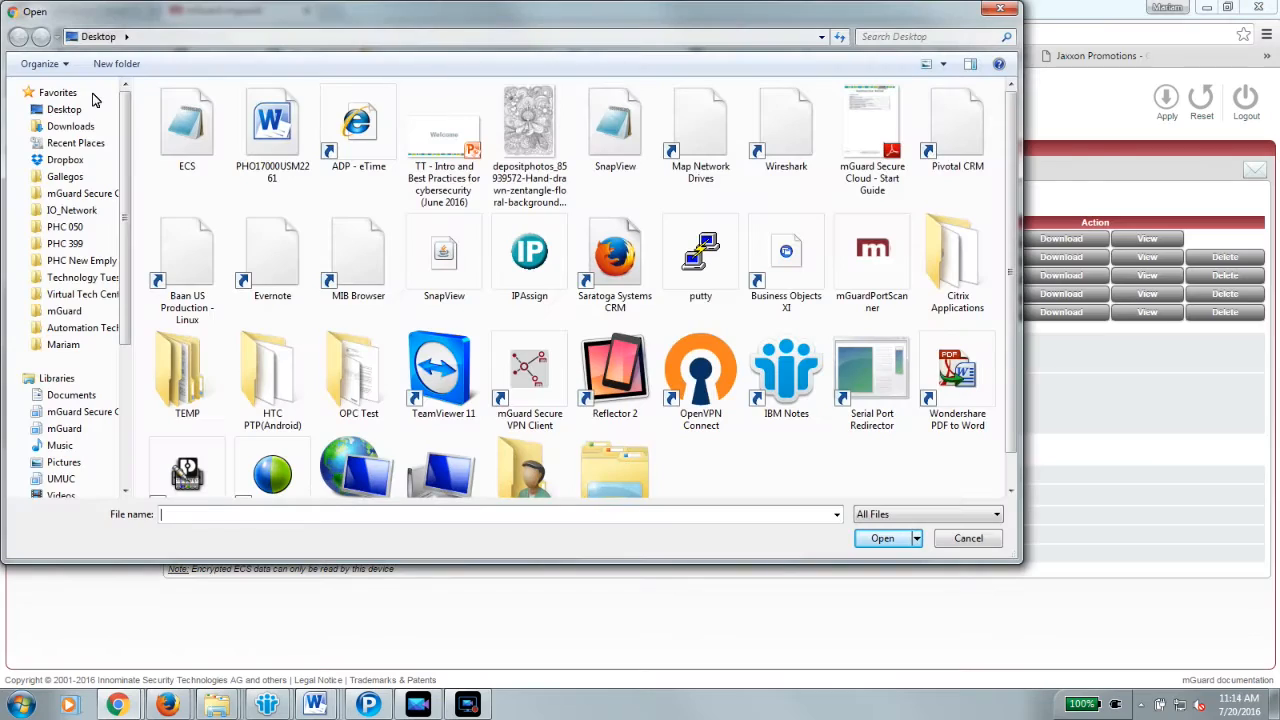
click(272, 125)
text(mSC Machine)
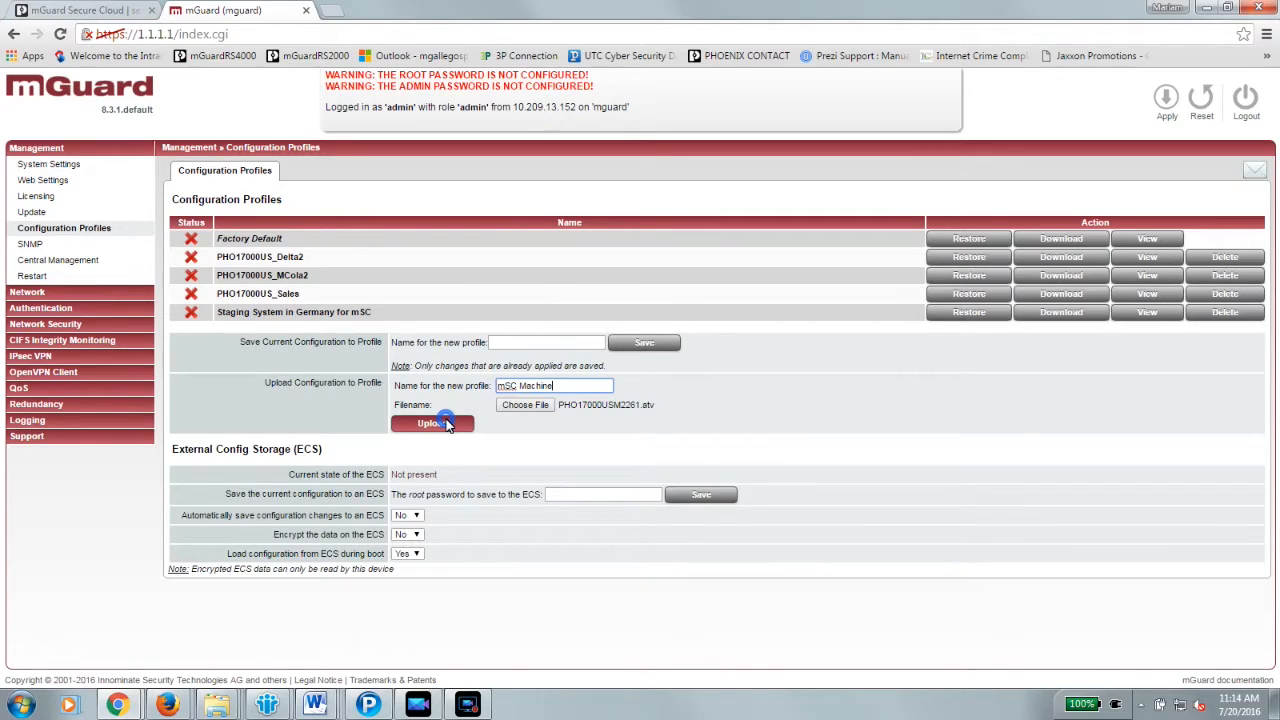
click(432, 423)
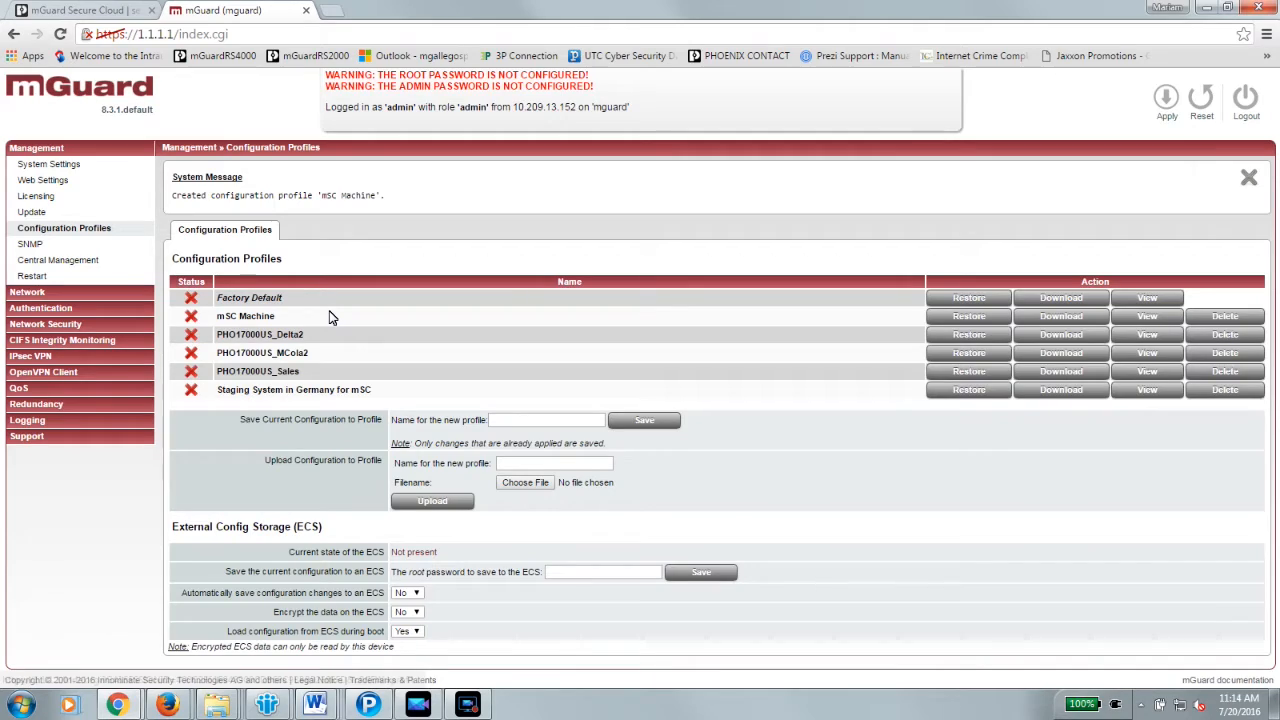
mouse_move(968, 316)
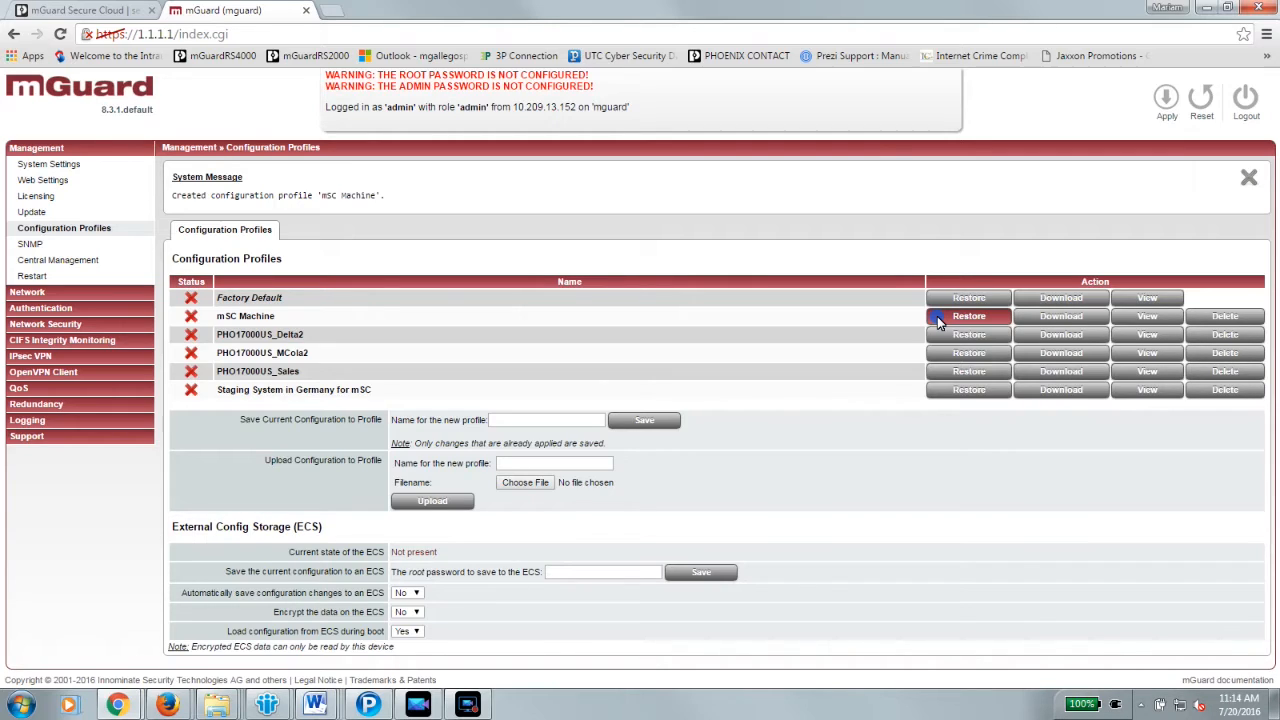
Step: Restore the 'mSC Machine' profile from the Configuration Profiles table
click(968, 316)
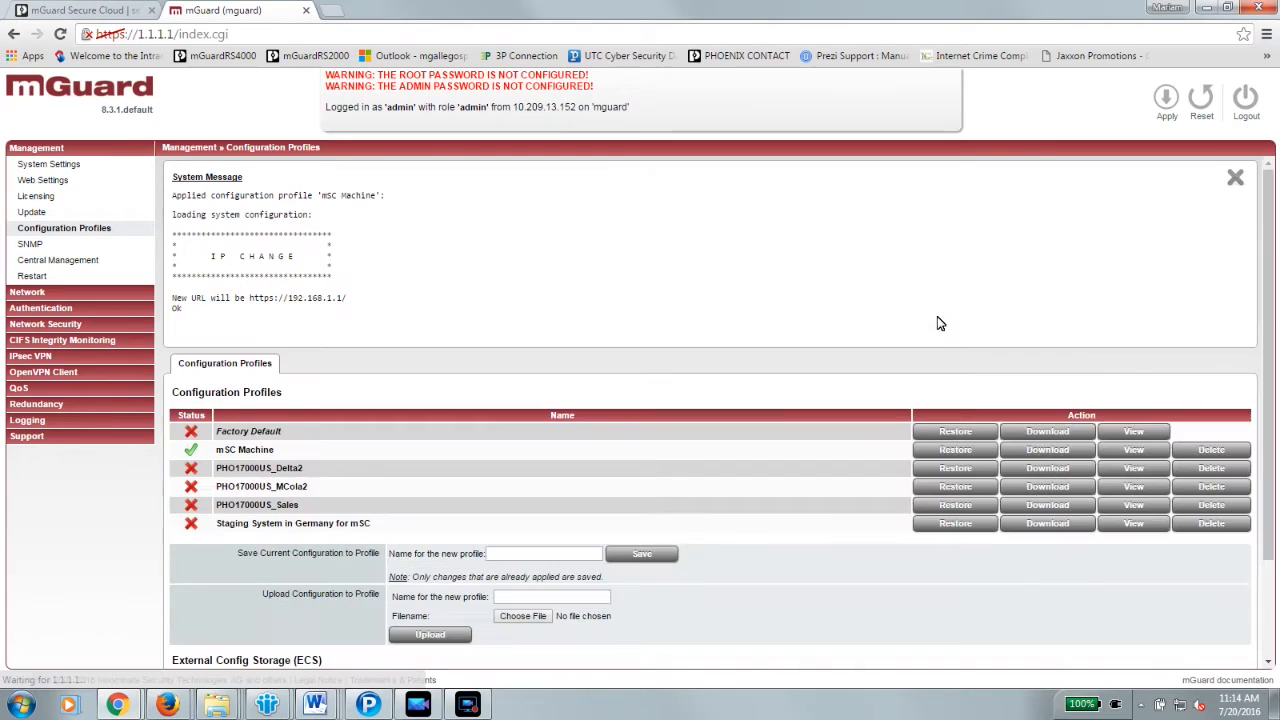